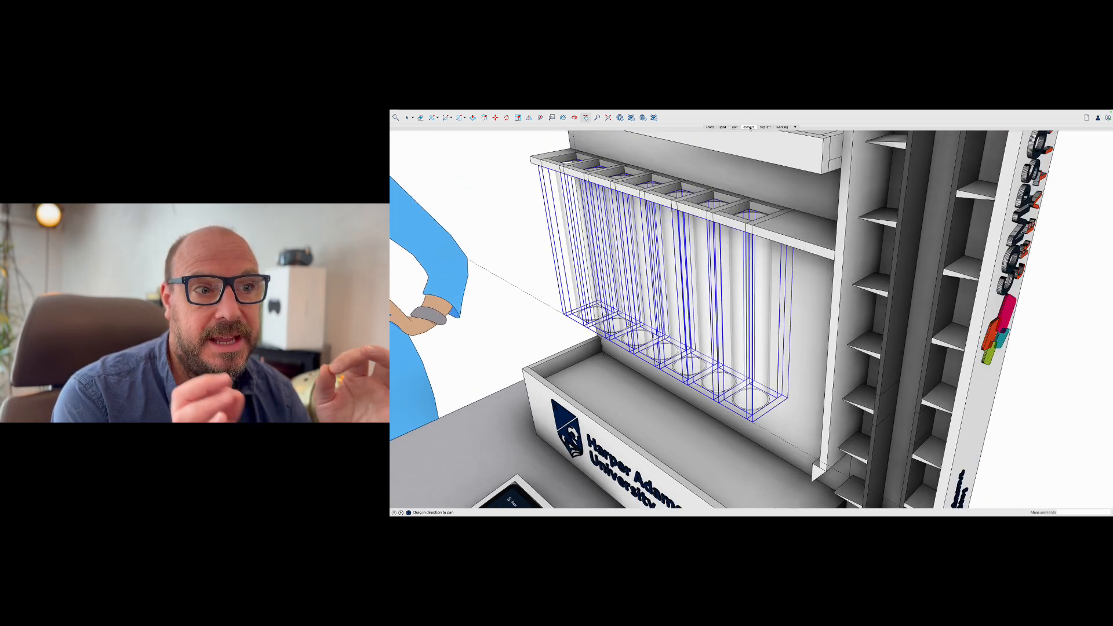
- Leave the Harper Adams display model for a new empty model with the default figure
{"action": "left_click", "coordinate": [765, 127]}
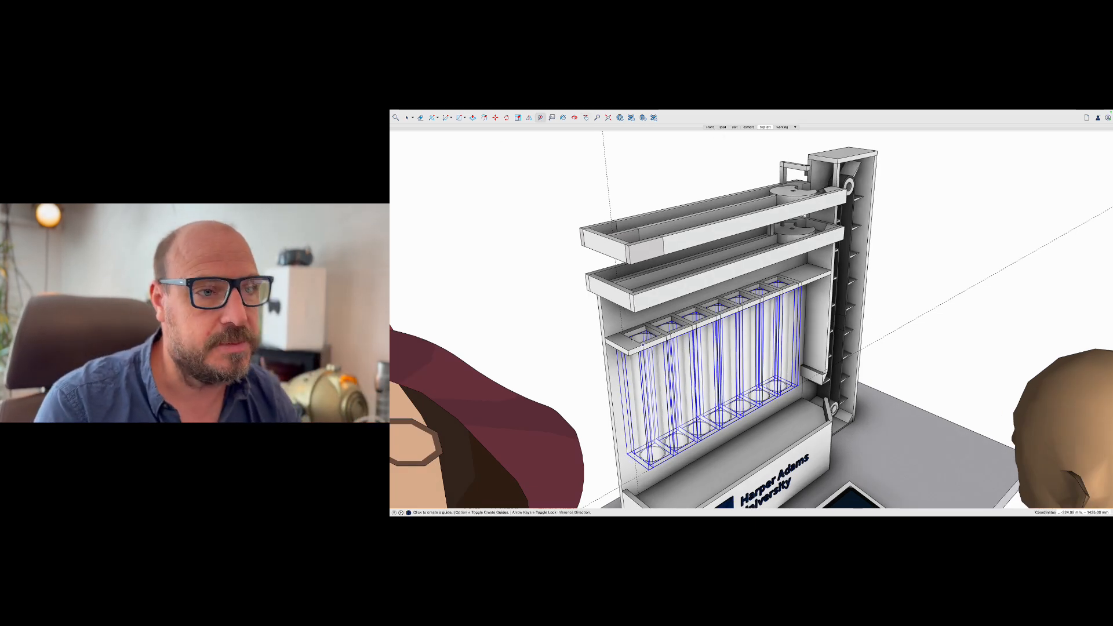
{"action": "right_click", "coordinate": [614, 289]}
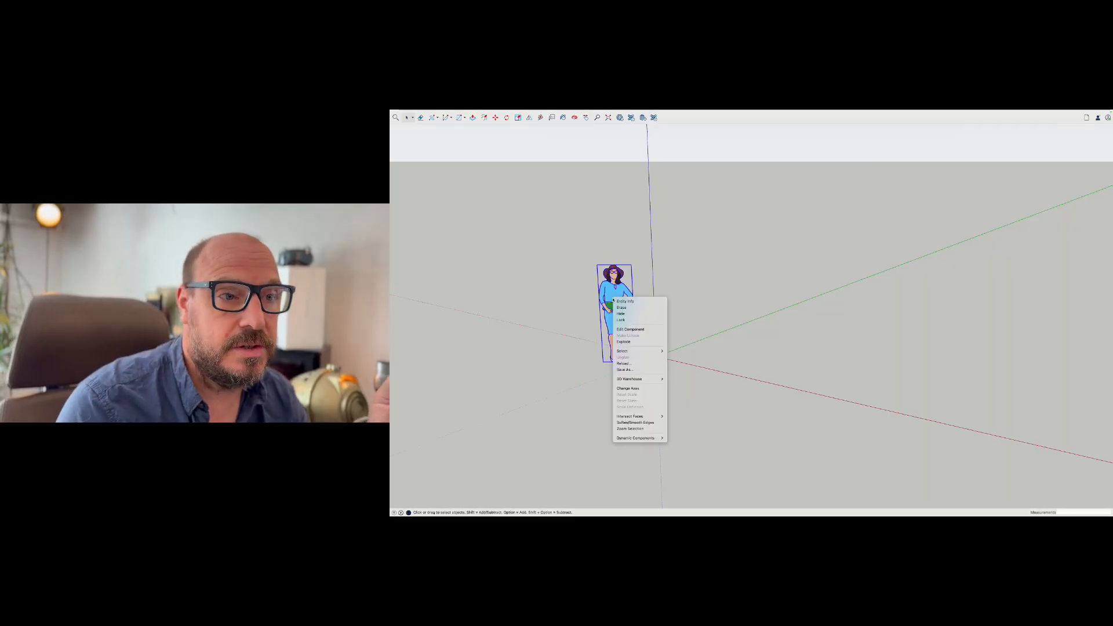
- Erase the default scale figure so a rectangular box can take its place
{"action": "left_click", "coordinate": [621, 308]}
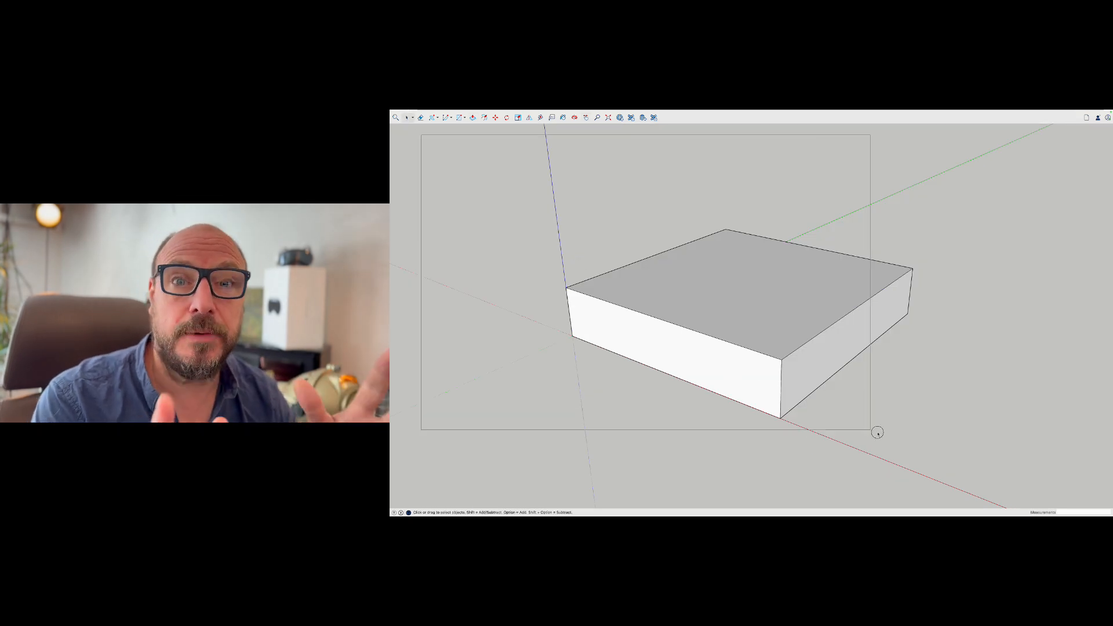
- Make the box a single group from its context menu
{"action": "right_click", "coordinate": [769, 314]}
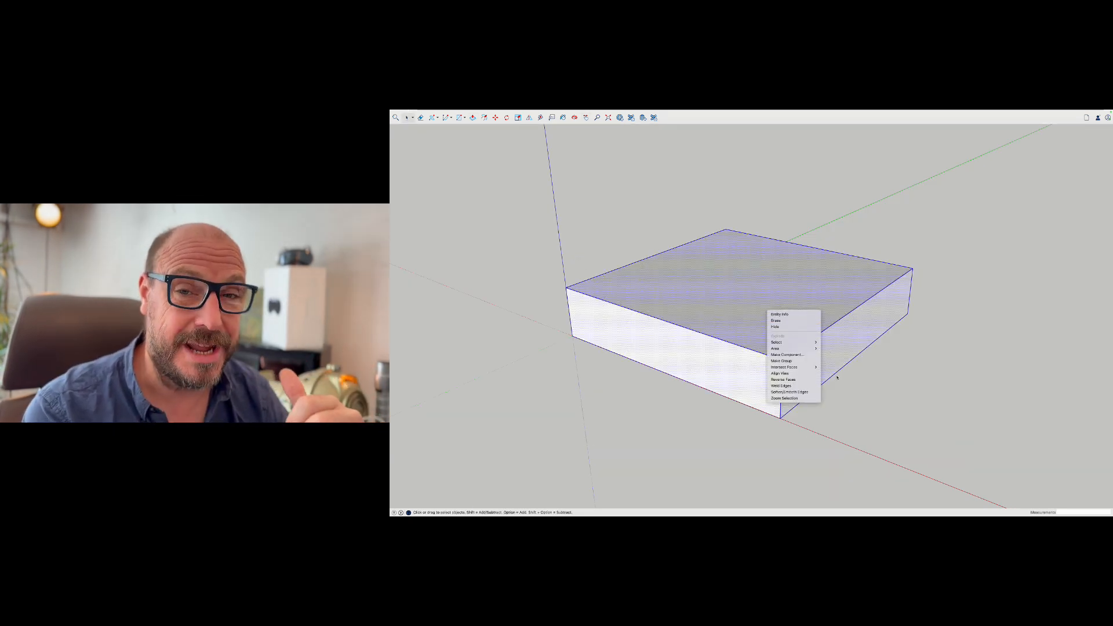
{"action": "left_click", "coordinate": [783, 379]}
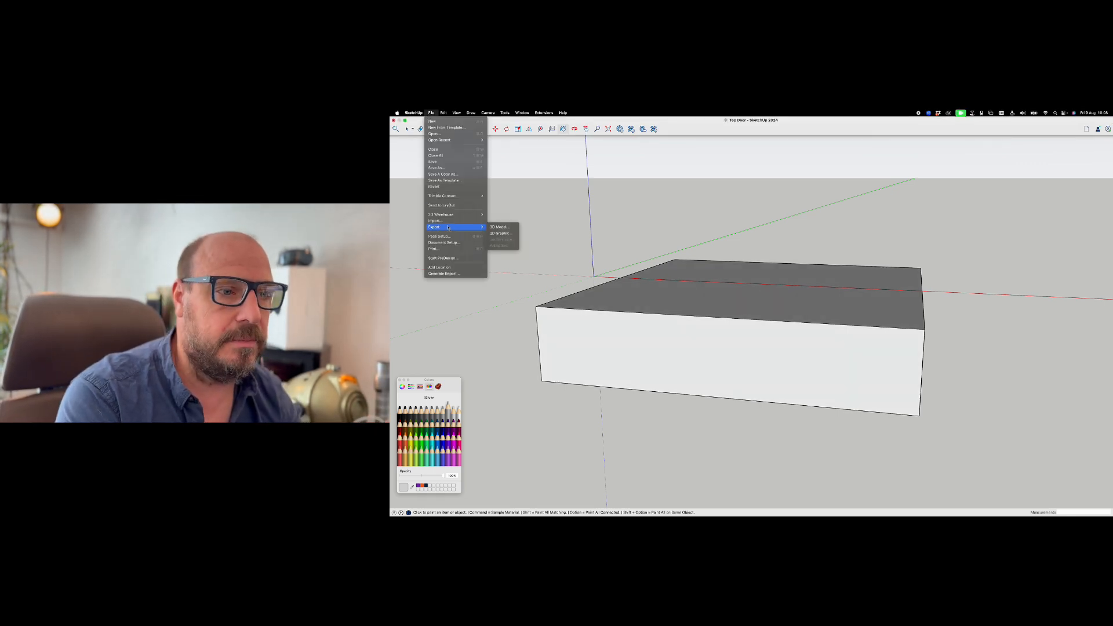
- Export the box as a USDZ 3D model named Top Door into the project folder
{"action": "left_click", "coordinate": [499, 227]}
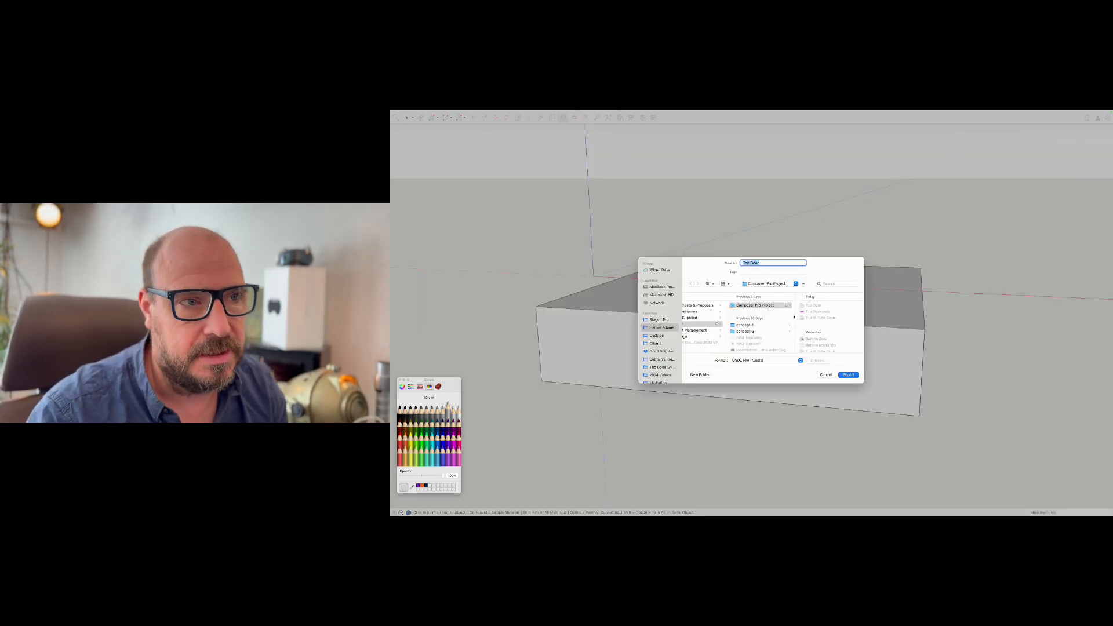
{"action": "left_click", "coordinate": [849, 375]}
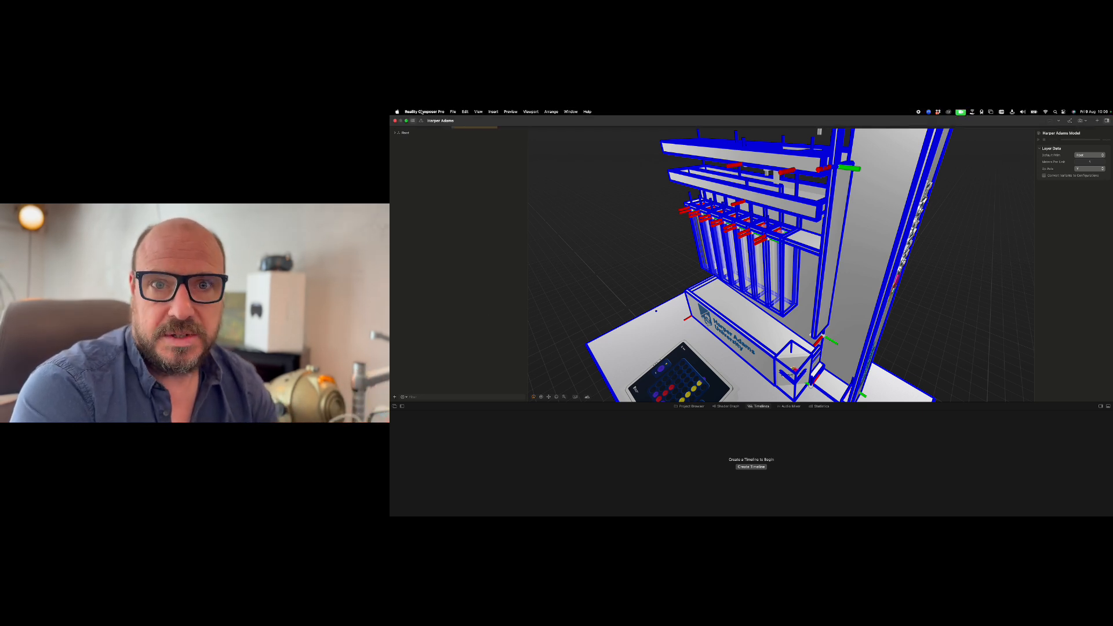
- Add the Top Door asset from the Project Browser into the Top Tube Door scene
{"action": "left_click", "coordinate": [452, 112]}
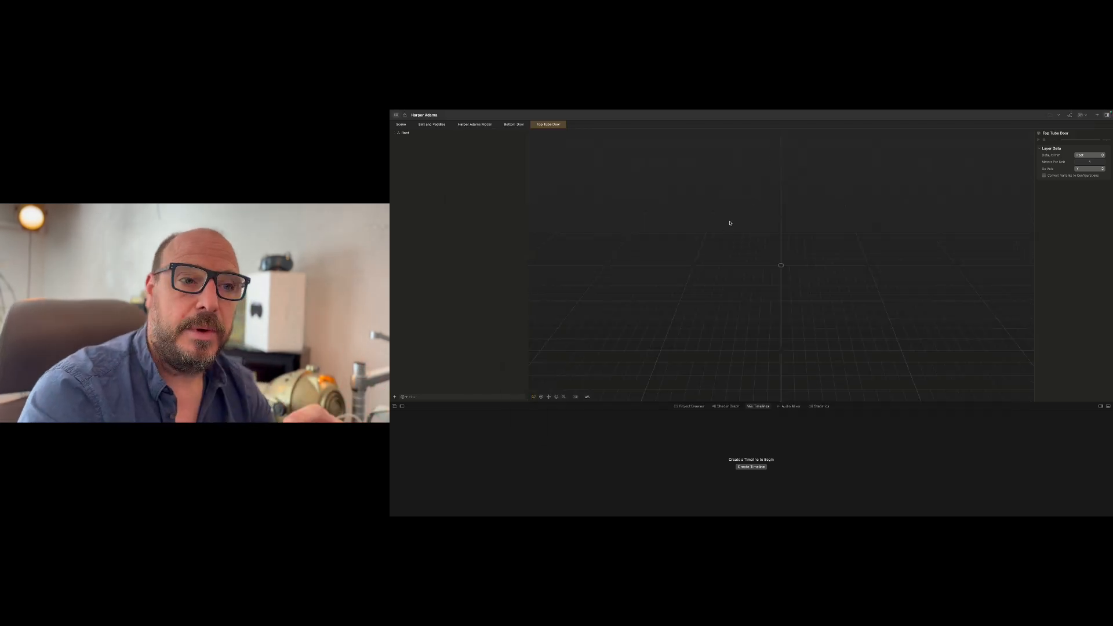
{"action": "left_click", "coordinate": [690, 406]}
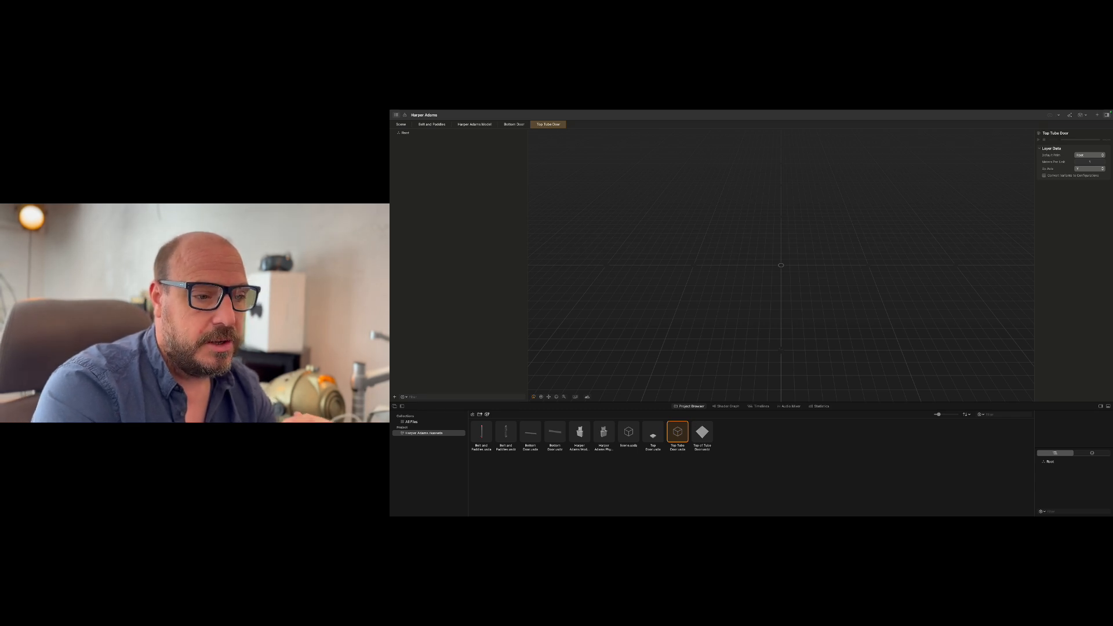
{"action": "left_click", "coordinate": [677, 432]}
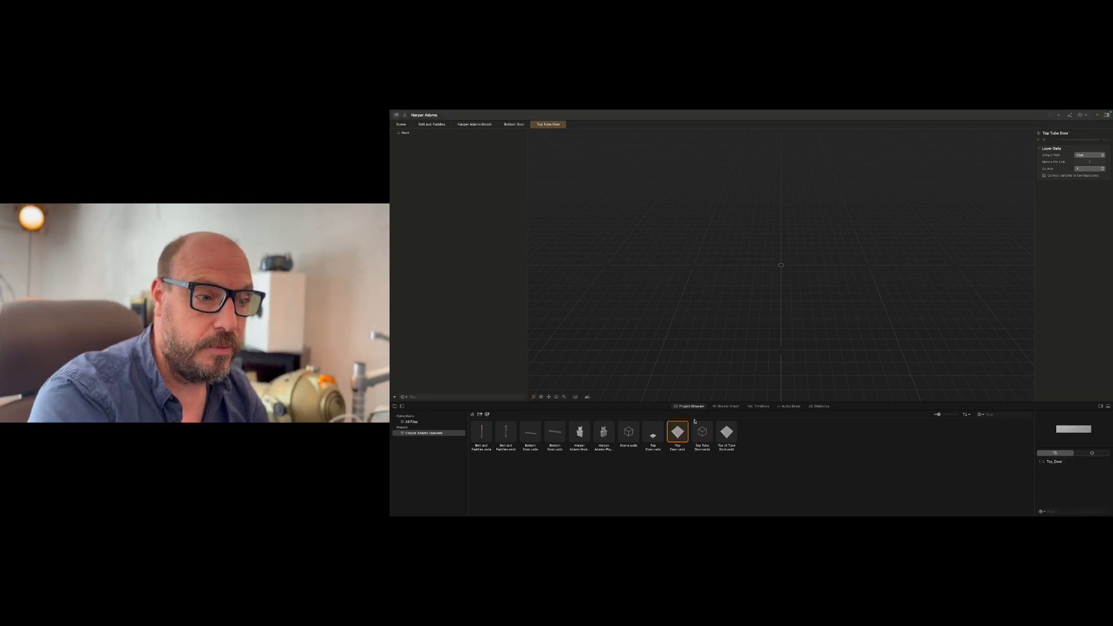
{"action": "right_click", "coordinate": [677, 432]}
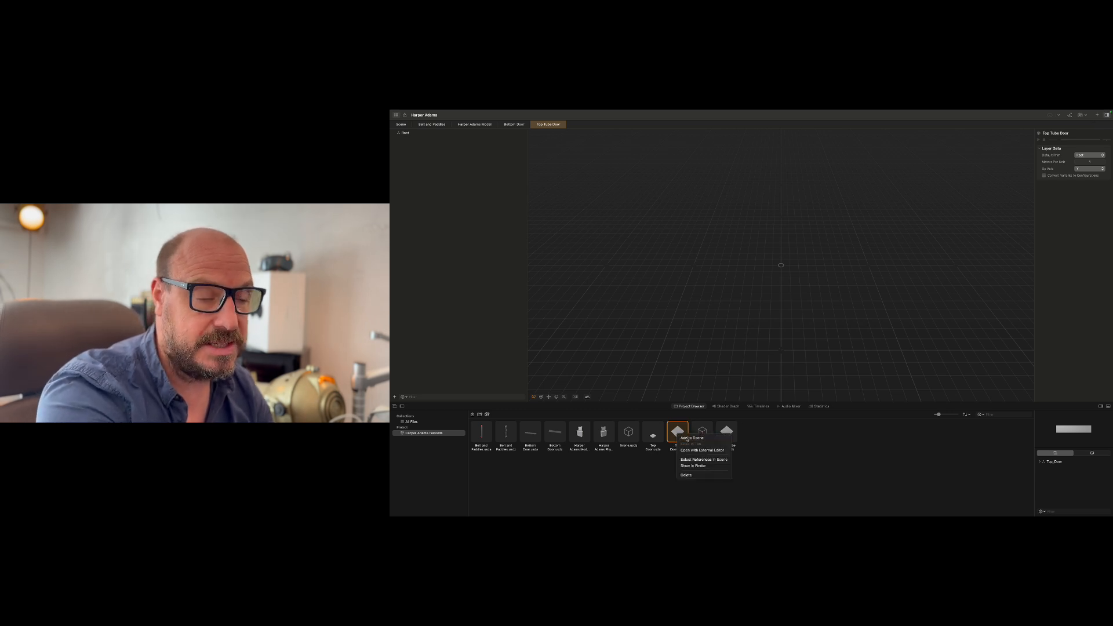
{"action": "left_click", "coordinate": [690, 438]}
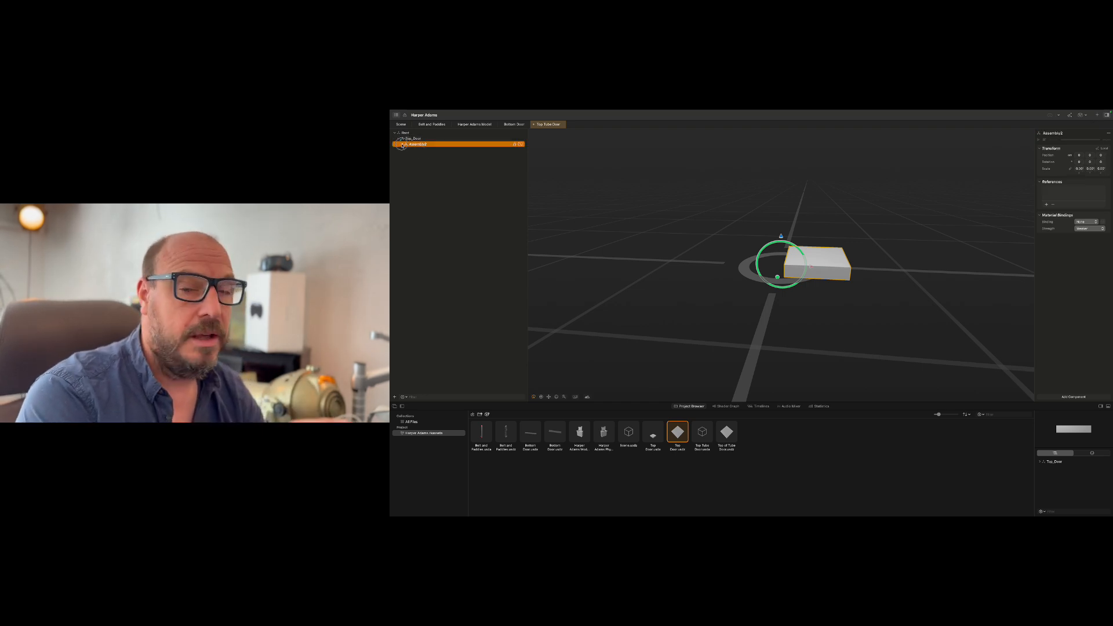
- Add a Physics Body component to the door node in the hierarchy
{"action": "left_click", "coordinate": [402, 145]}
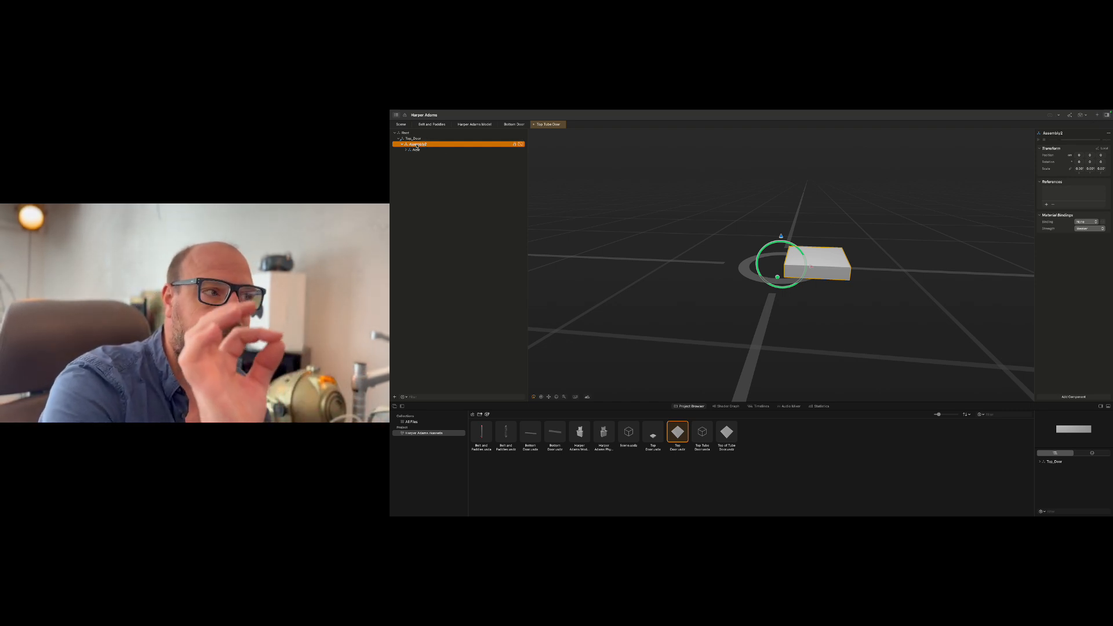
{"action": "left_click", "coordinate": [414, 150]}
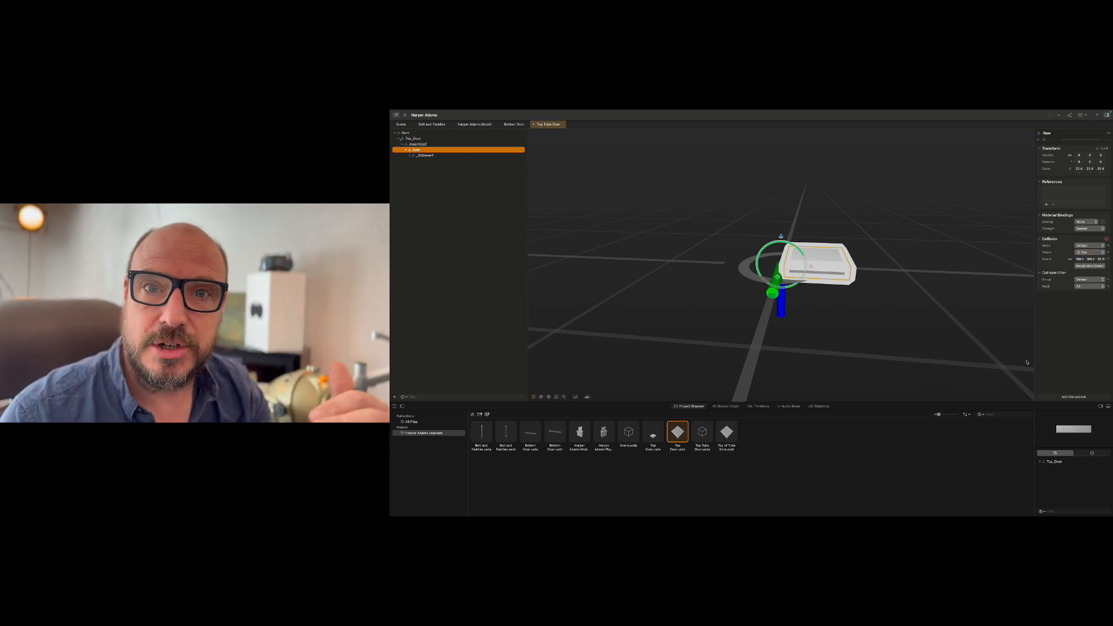
{"action": "left_click", "coordinate": [1073, 397]}
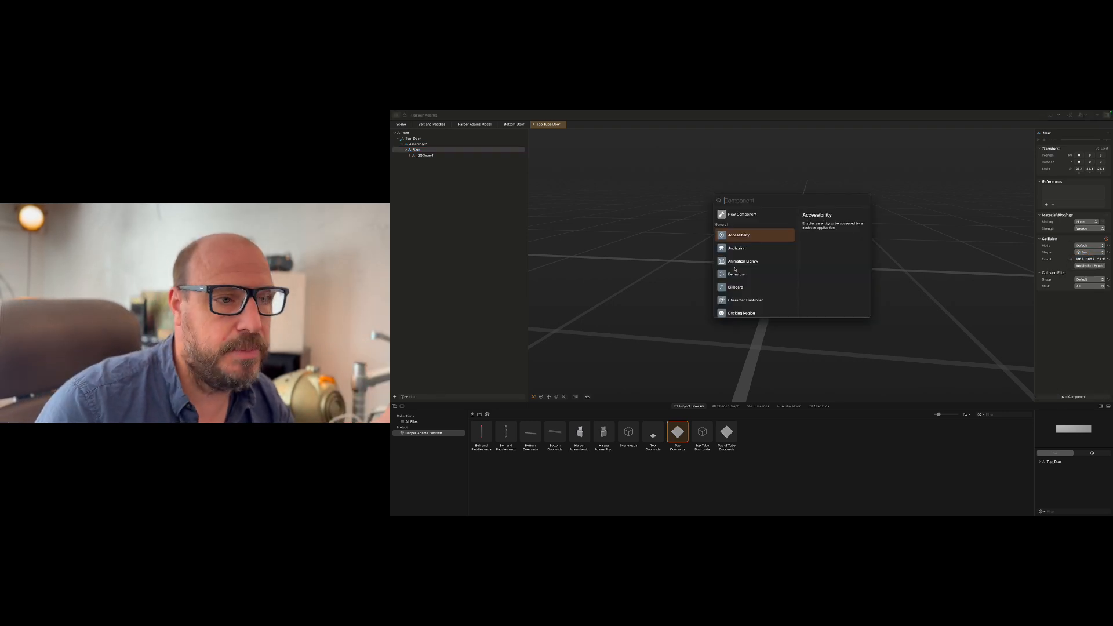
{"action": "scroll", "scroll_direction": "down", "scroll_amount": 3}
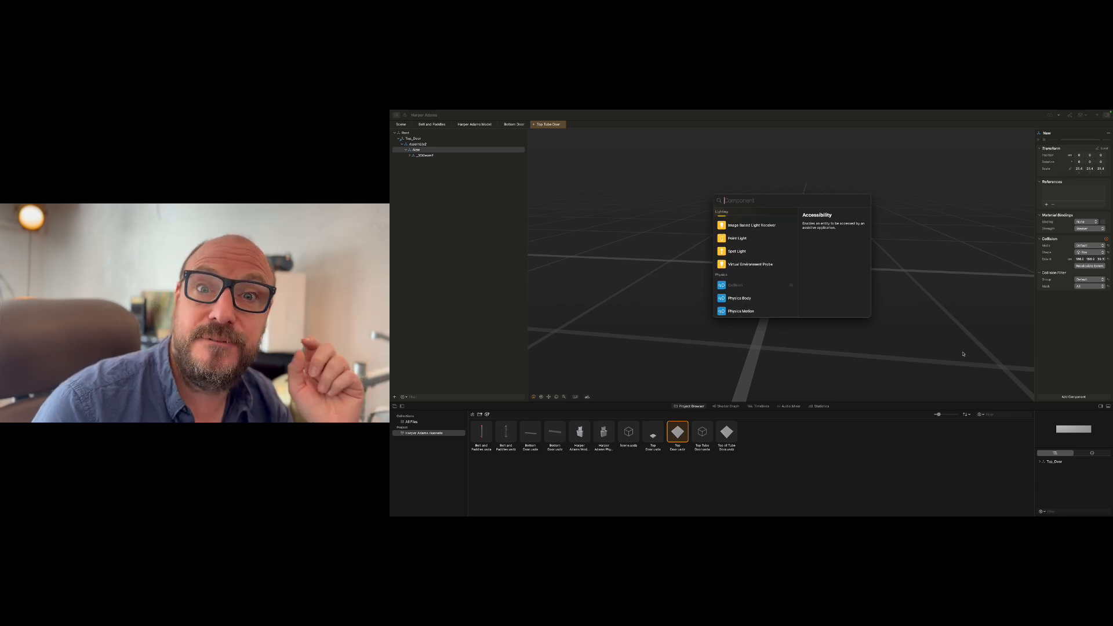
{"action": "left_click", "coordinate": [739, 299]}
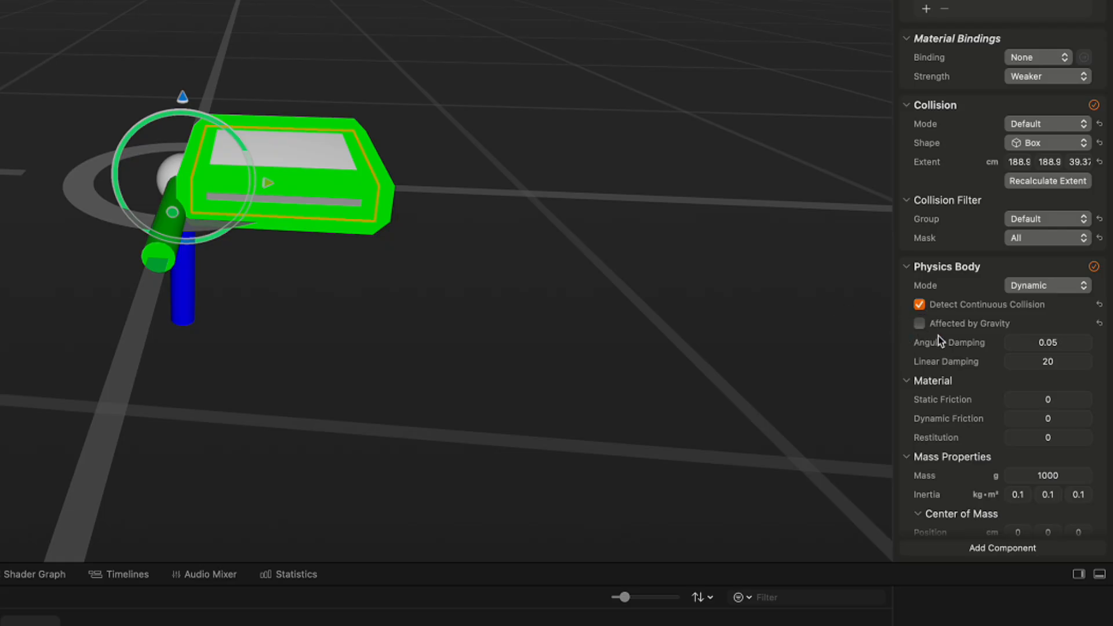
{"action": "mouse_move", "coordinate": [1023, 309]}
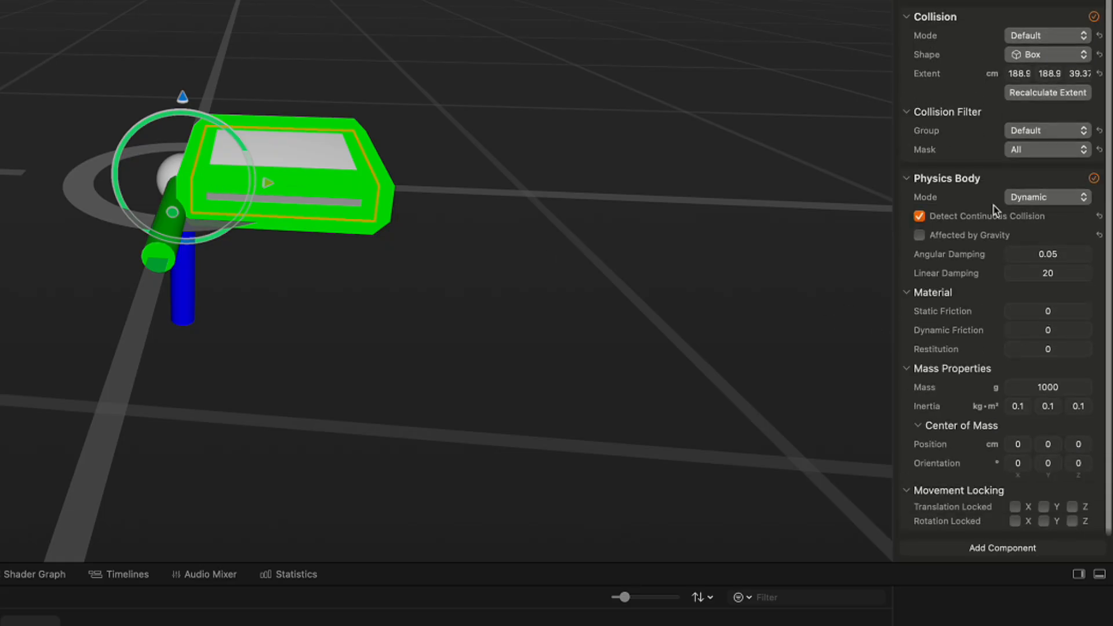
- Set the physics body to Kinematic with continuous collision detection and linear damping 20
{"action": "left_click", "coordinate": [1046, 197]}
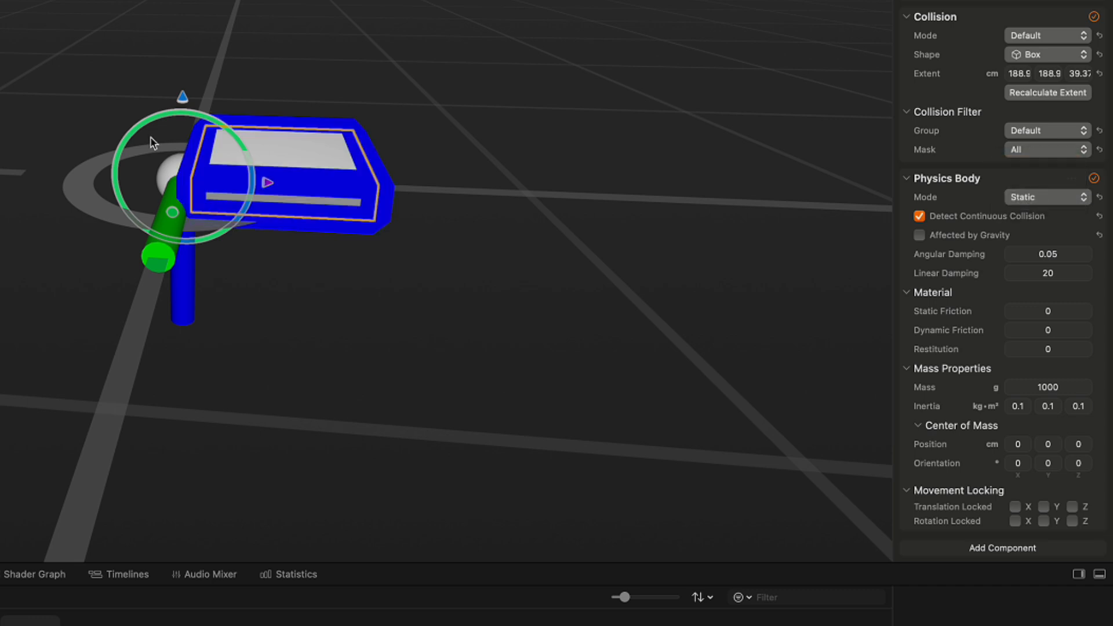
{"action": "mouse_move", "coordinate": [382, 145]}
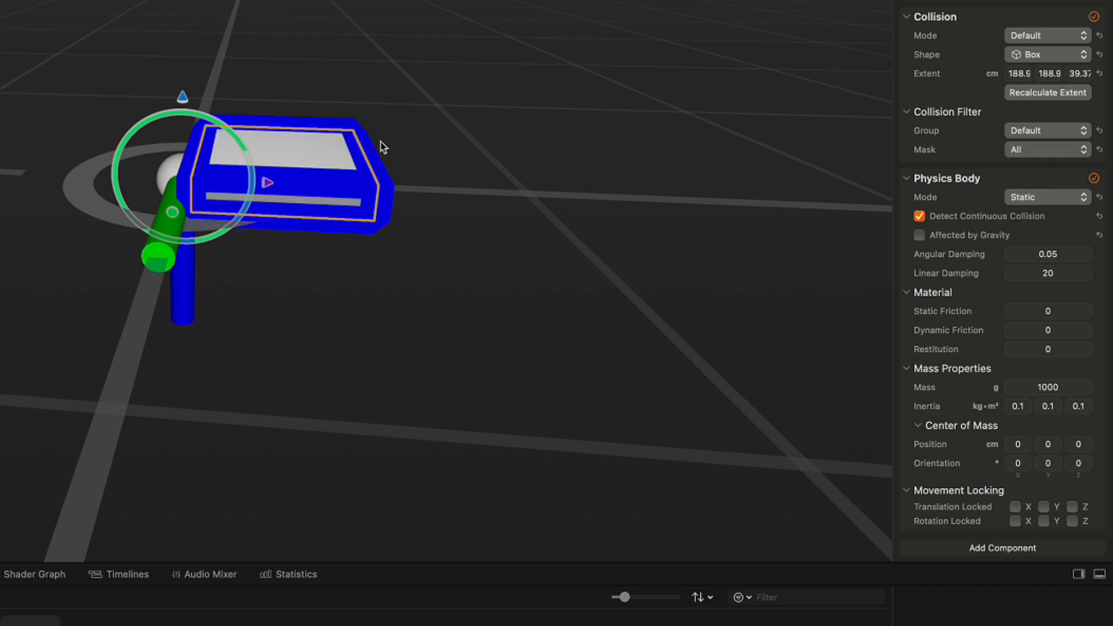
{"action": "left_click", "coordinate": [1047, 196]}
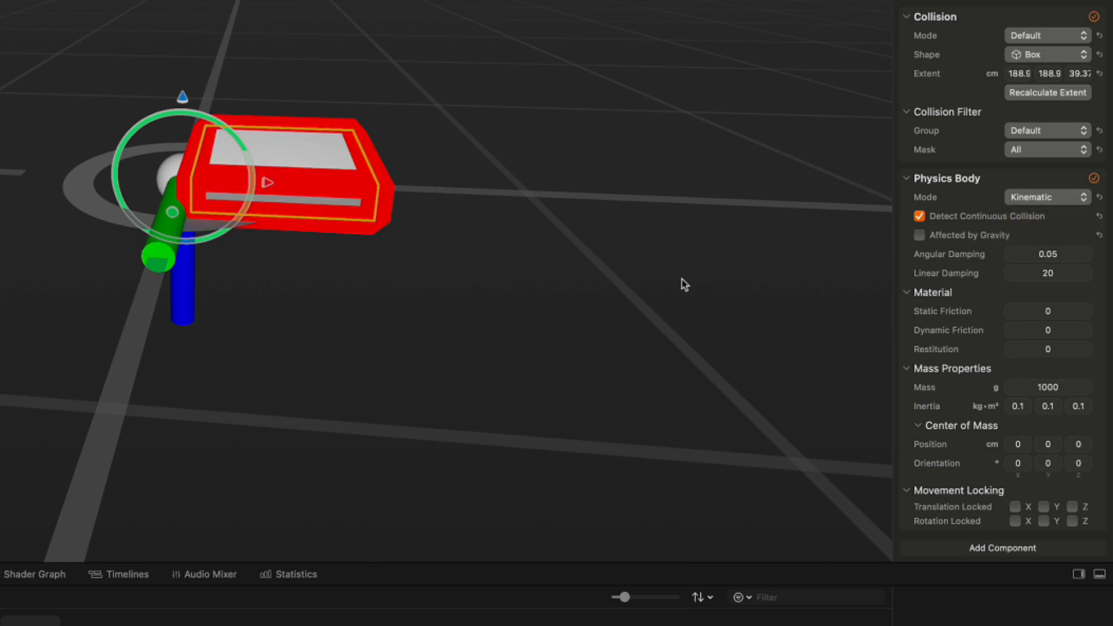
{"action": "mouse_move", "coordinate": [1032, 286]}
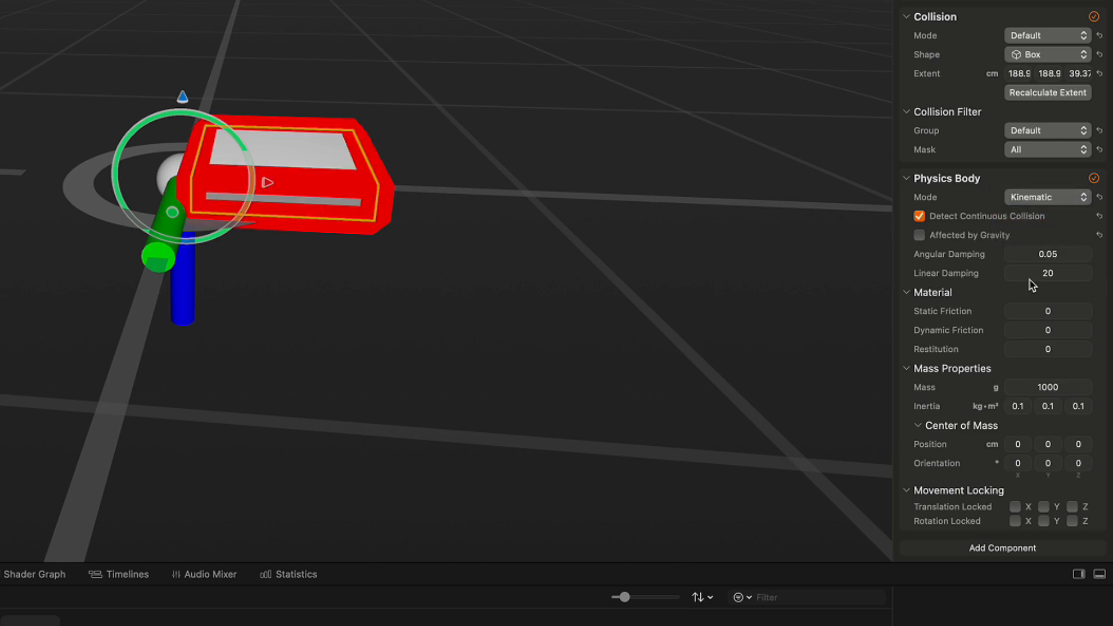
{"action": "mouse_move", "coordinate": [1020, 522]}
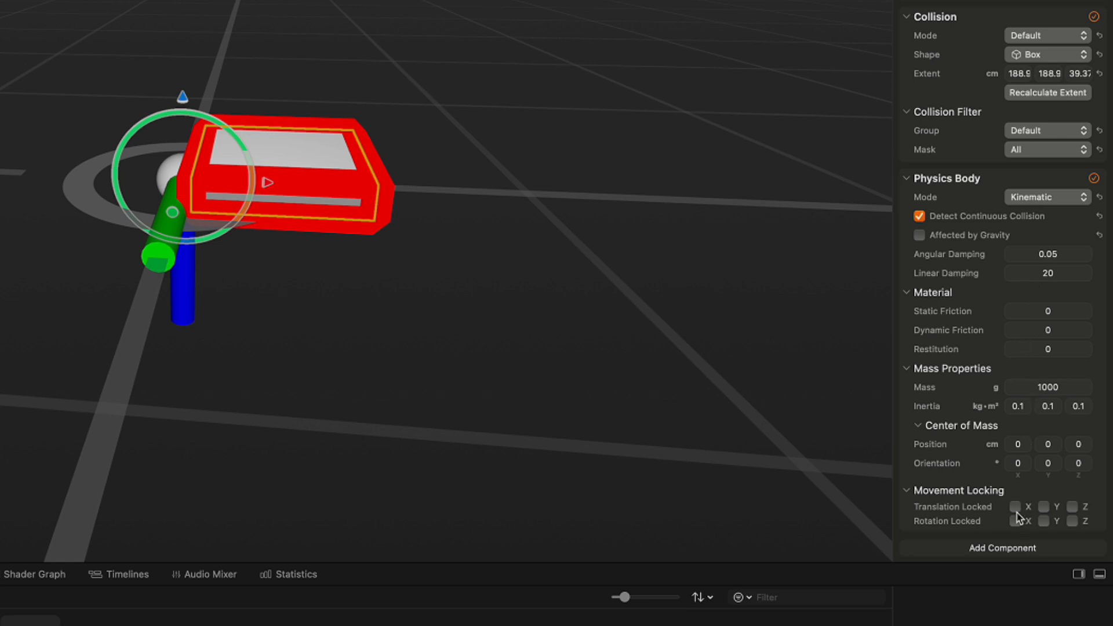
{"action": "left_click", "coordinate": [1049, 311]}
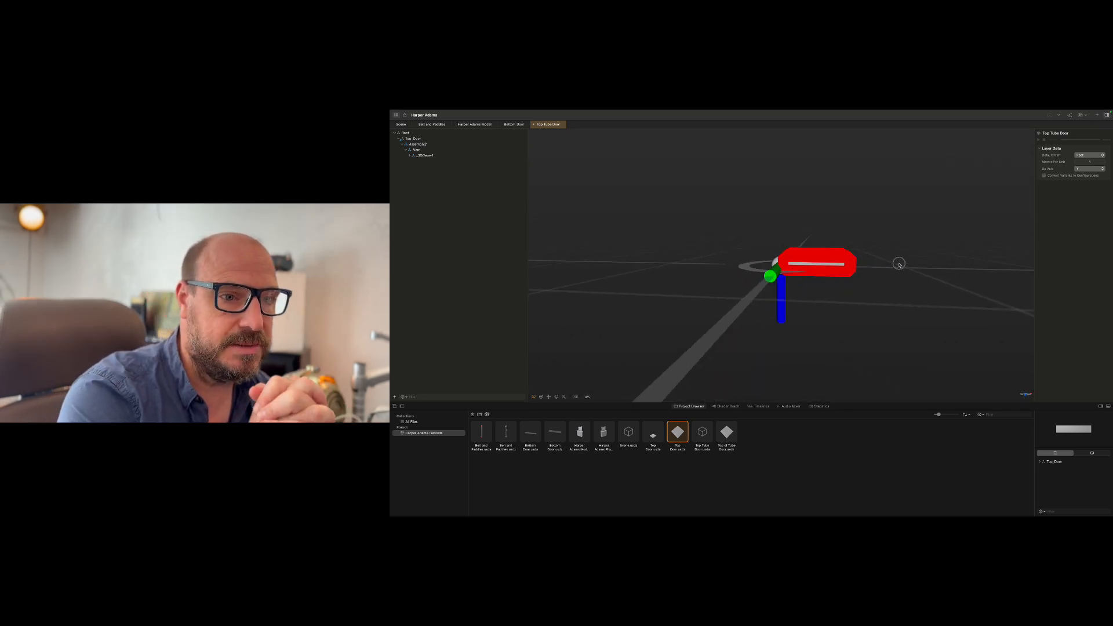
- Create a new timeline with a Spin action targeting the door part
{"action": "left_click", "coordinate": [761, 406]}
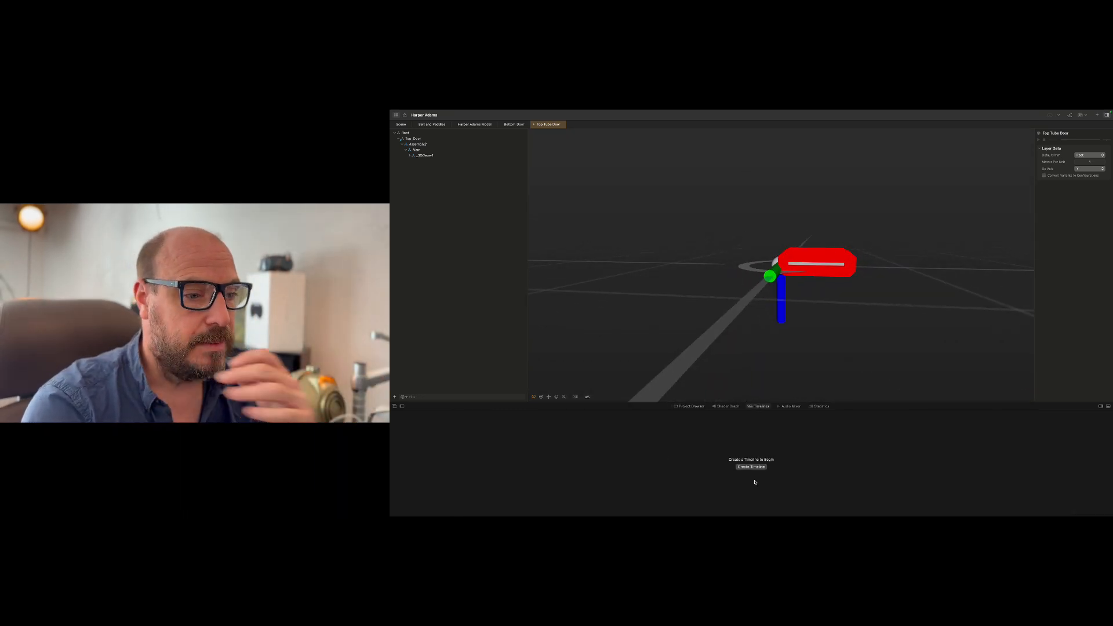
{"action": "left_click", "coordinate": [751, 467]}
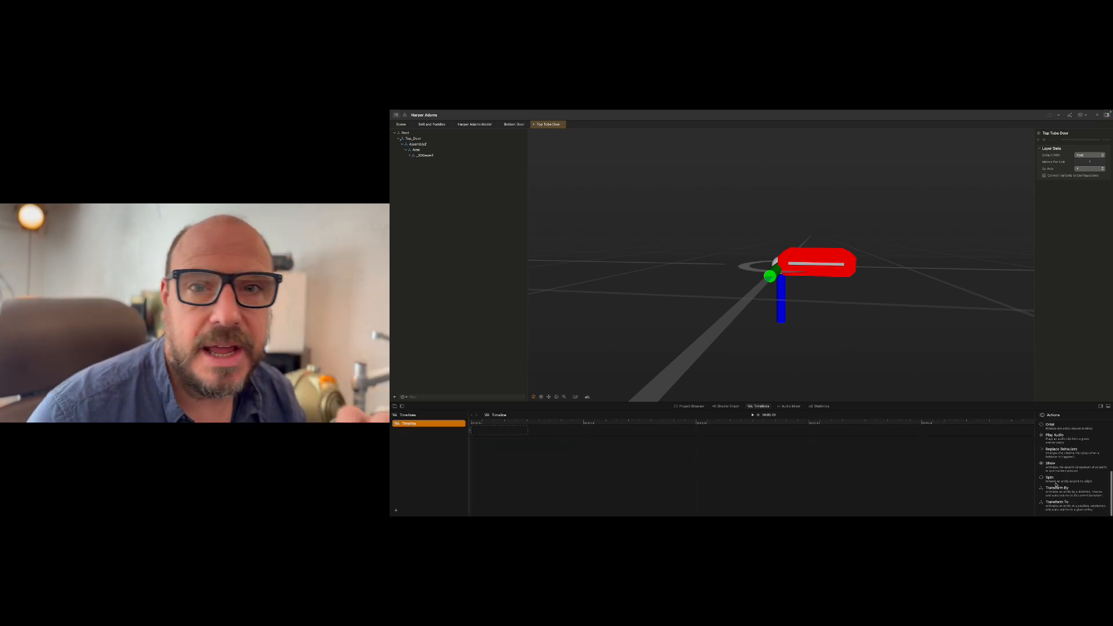
{"action": "left_click", "coordinate": [1050, 478]}
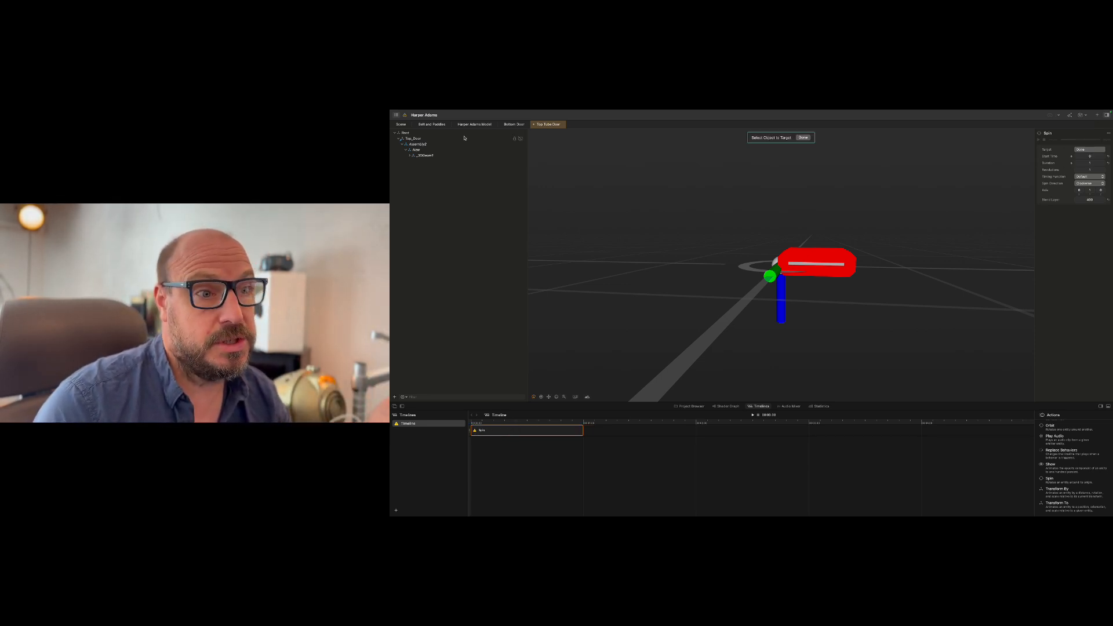
{"action": "left_click", "coordinate": [414, 149]}
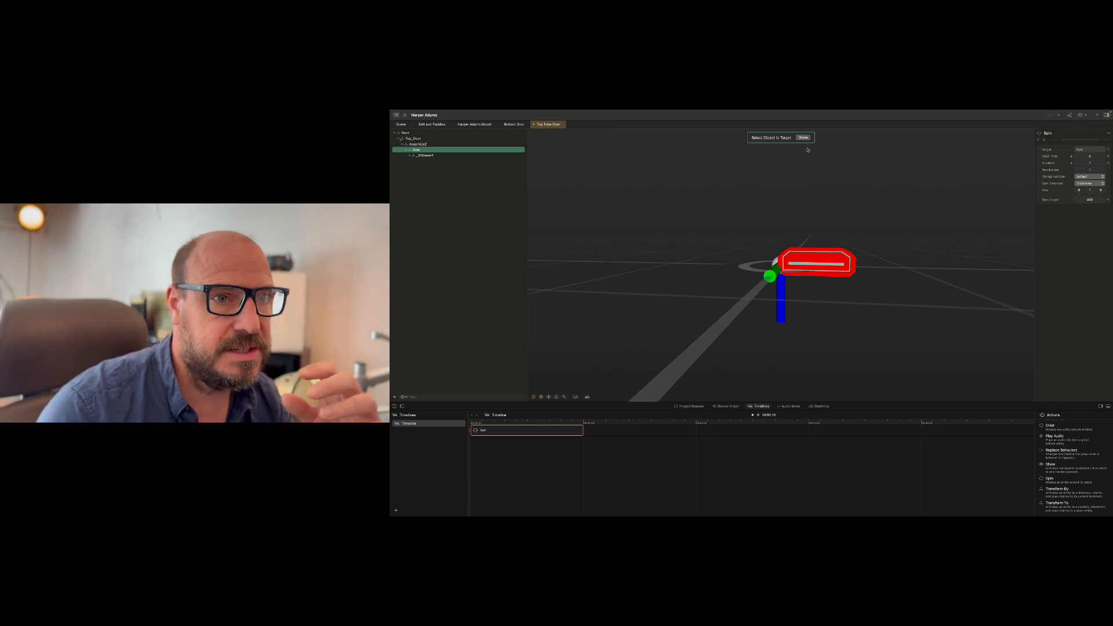
{"action": "left_click", "coordinate": [803, 137]}
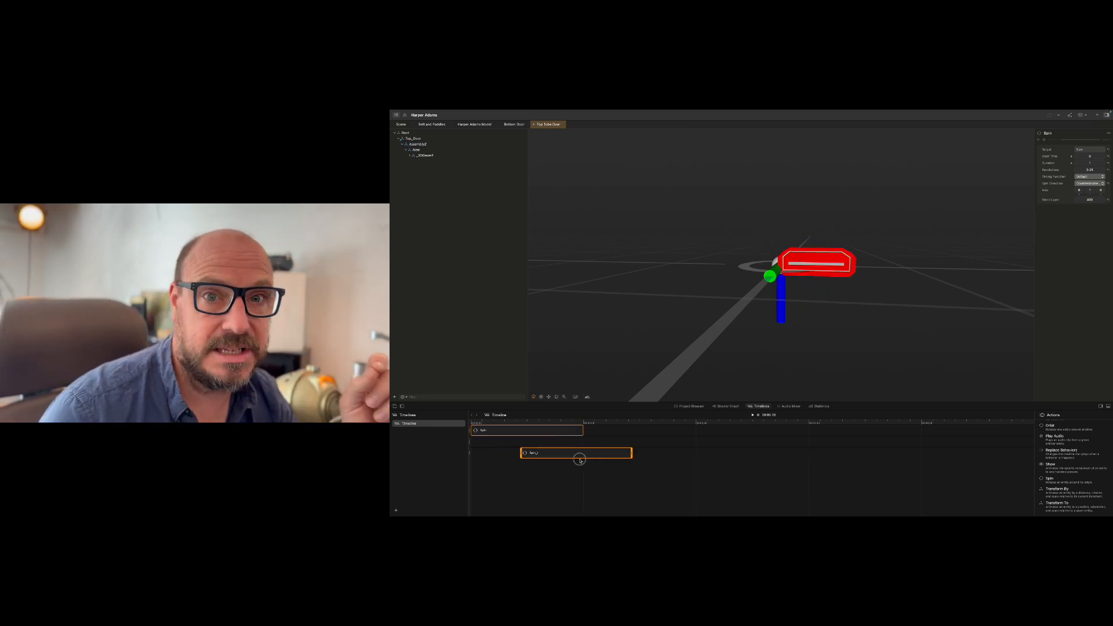
- Place a second counterclockwise Spin clip after the first so the door swings closed
{"action": "left_click_drag", "start_coordinate": [575, 453], "coordinate": [983, 430]}
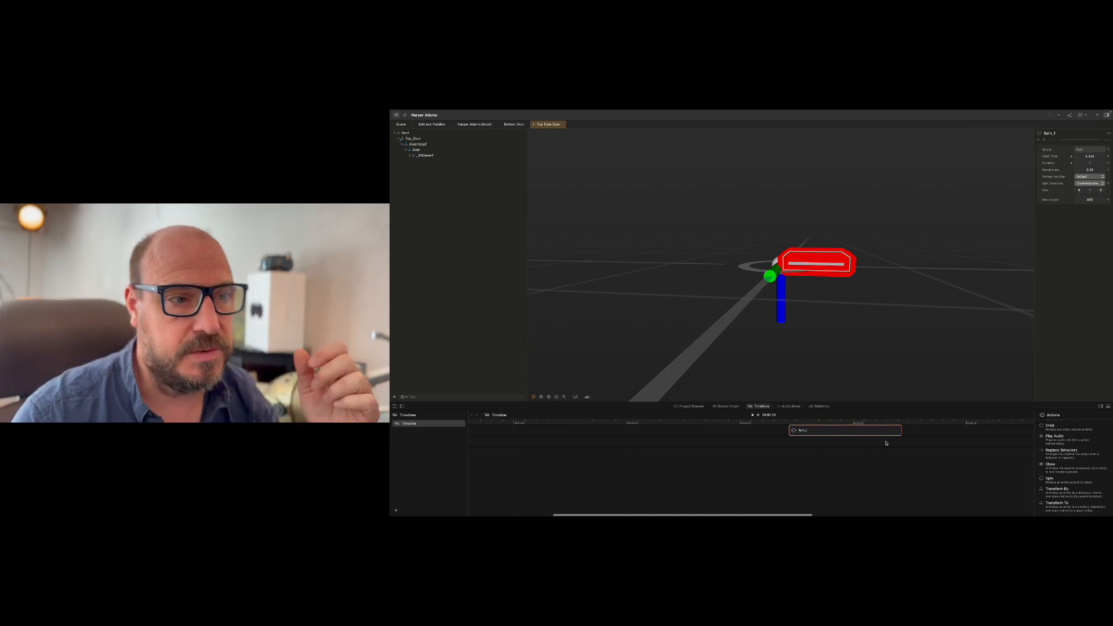
{"action": "left_click_drag", "start_coordinate": [844, 430], "coordinate": [629, 430]}
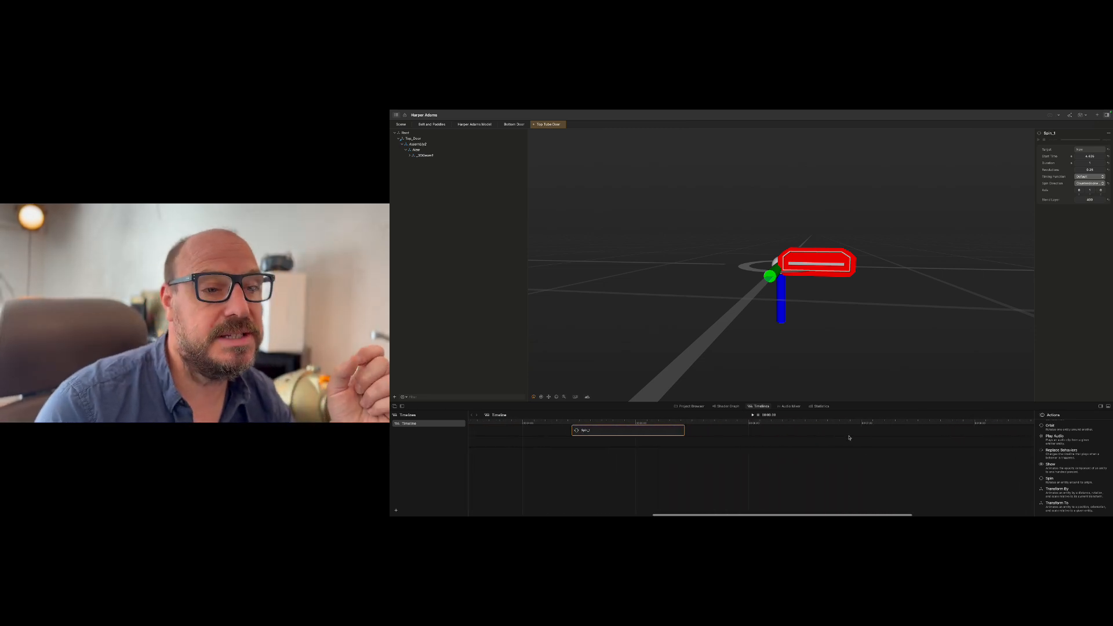
{"action": "left_click_drag", "start_coordinate": [627, 430], "coordinate": [918, 431]}
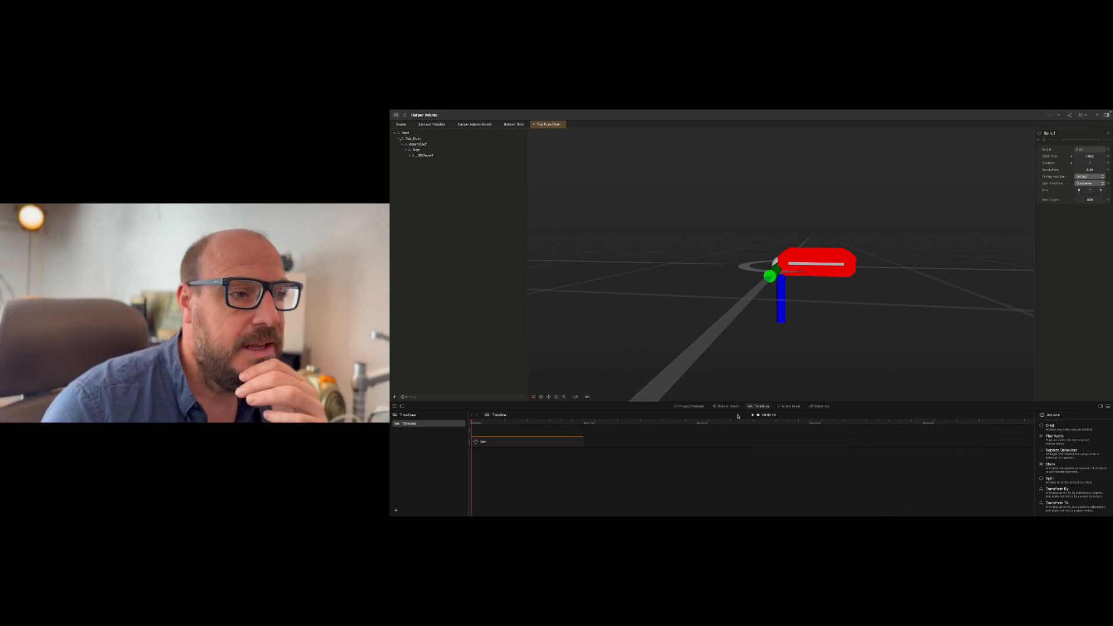
{"action": "left_click", "coordinate": [752, 414]}
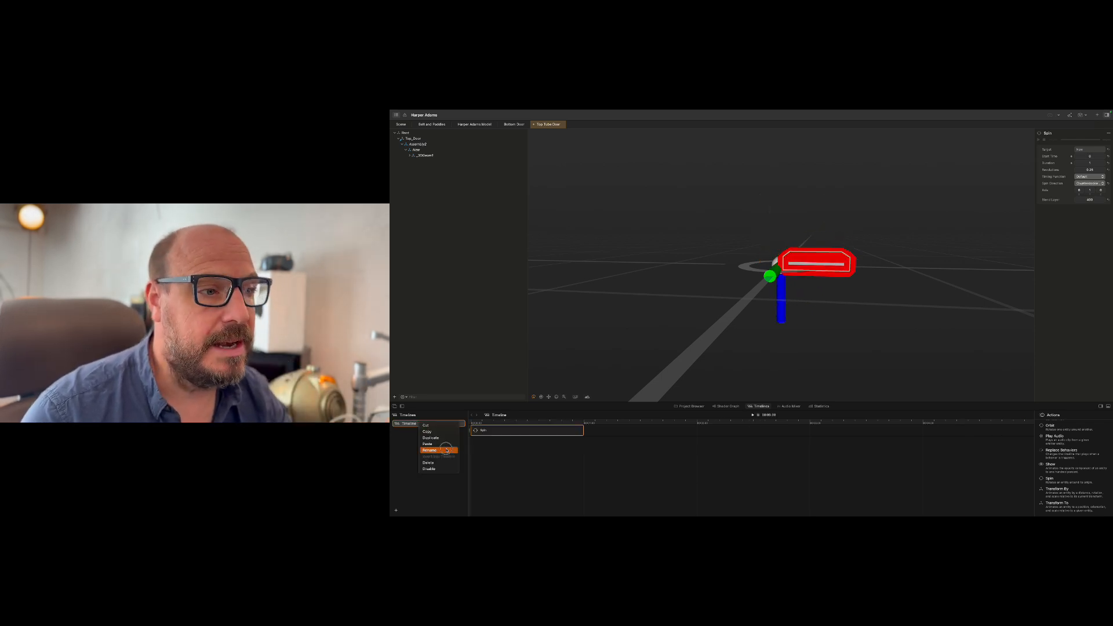
- Rename the timeline to Open_and_Close and select the root entity
{"action": "left_click", "coordinate": [431, 450]}
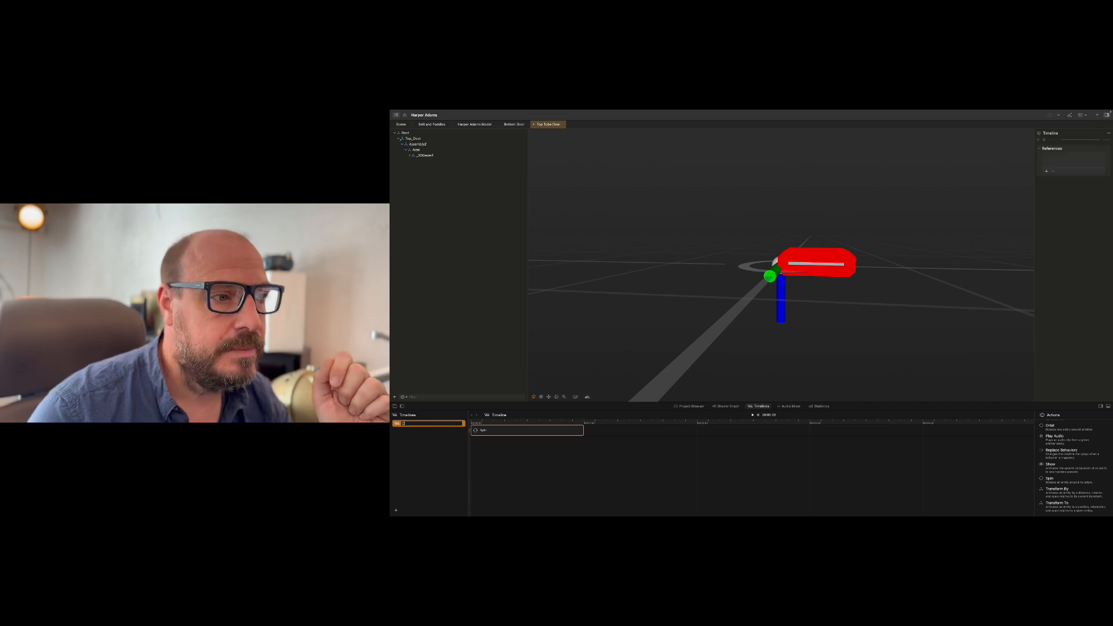
{"action": "type", "text": "Open_and_Close"}
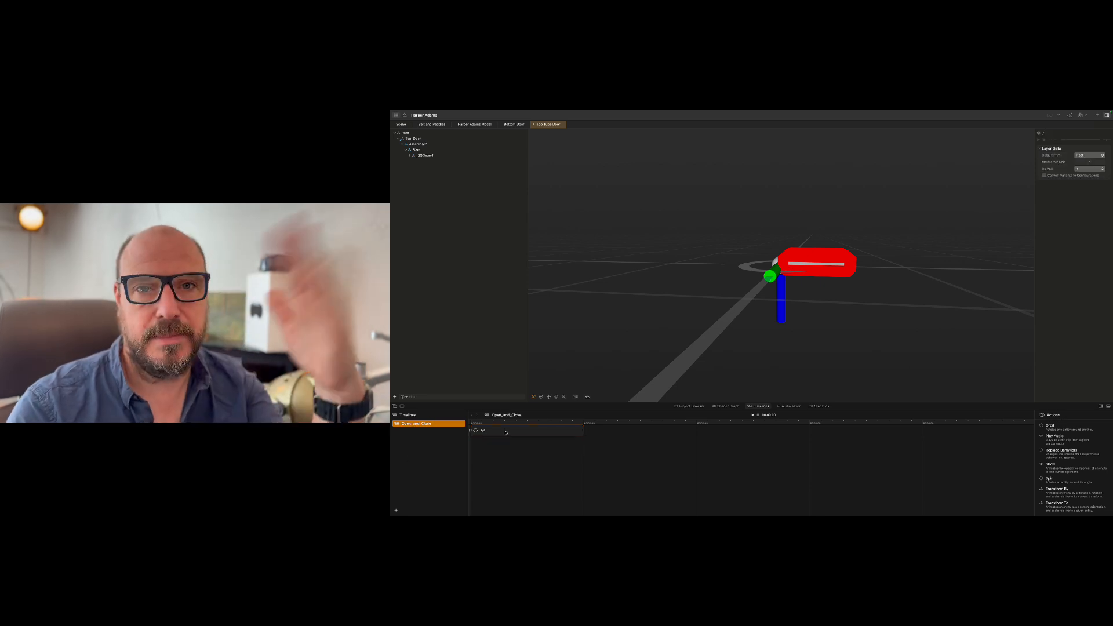
{"action": "left_click", "coordinate": [405, 133]}
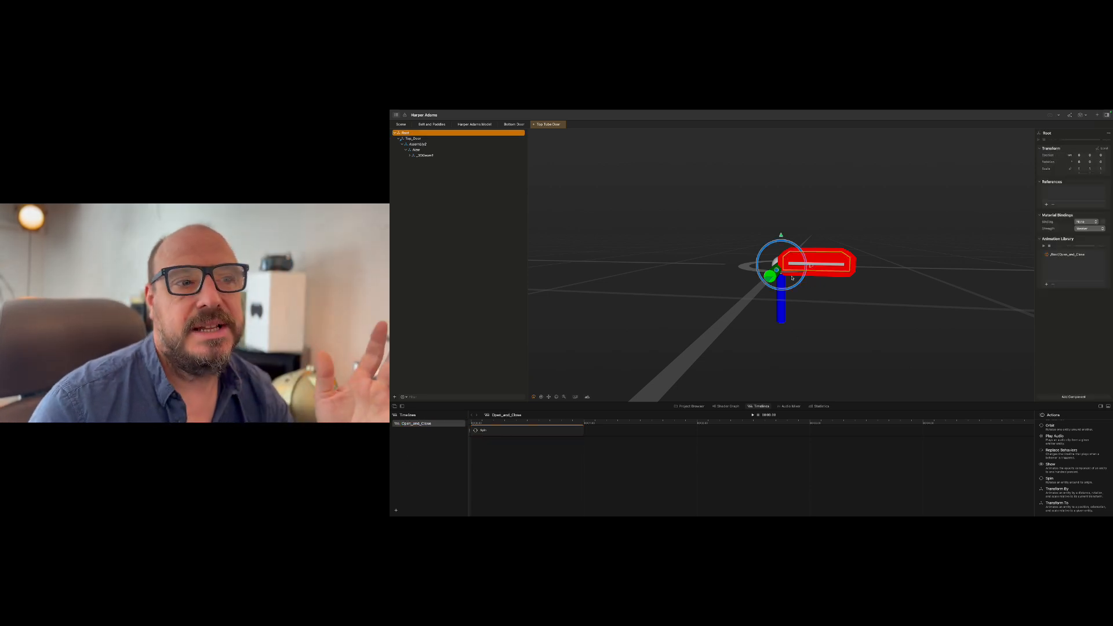
- Add a behavior to Root that triggers On Tap
{"action": "left_click", "coordinate": [1072, 397]}
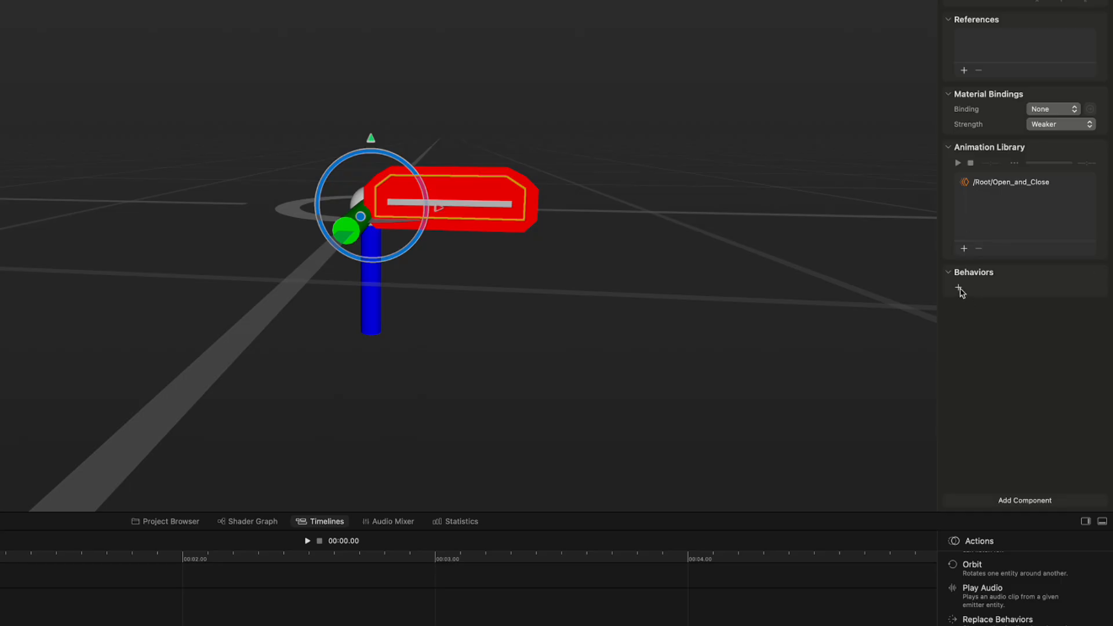
{"action": "left_click", "coordinate": [958, 287]}
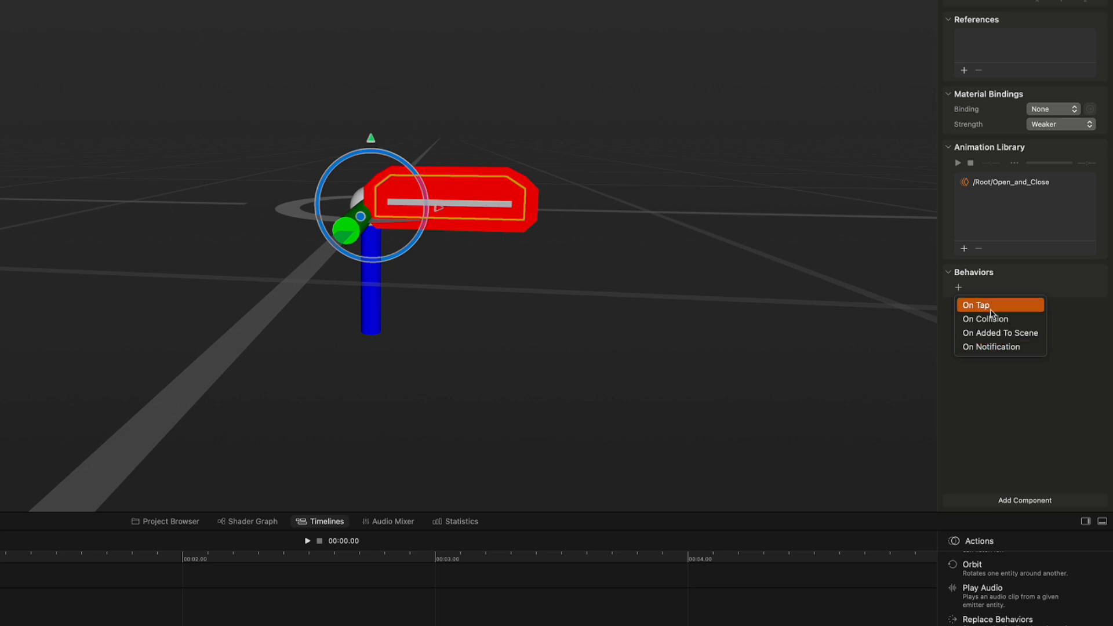
{"action": "left_click", "coordinate": [976, 305]}
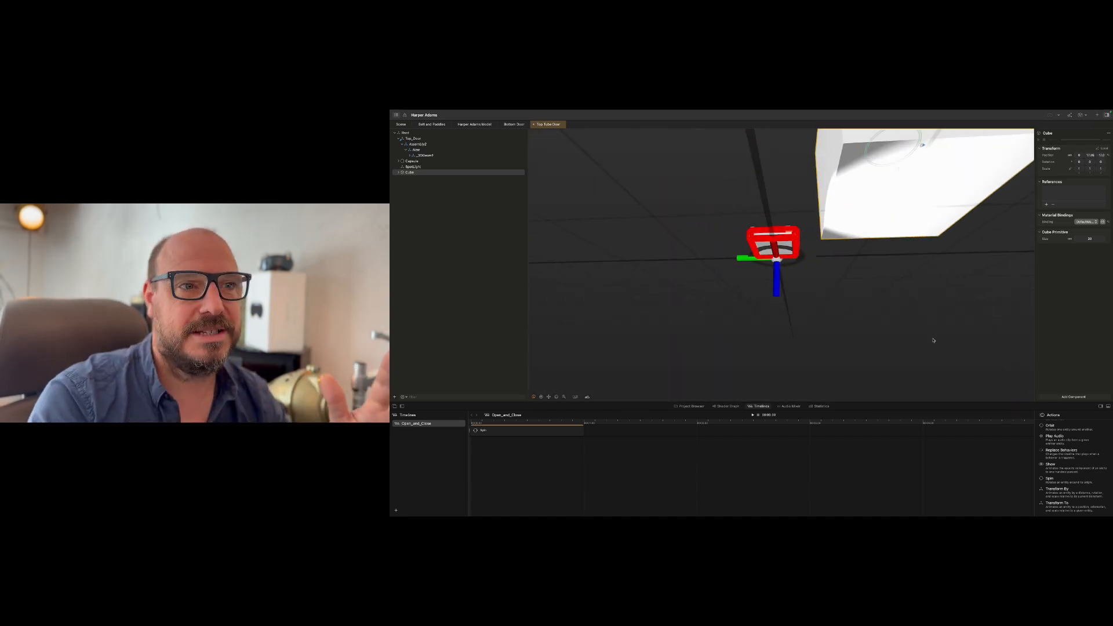
- Insert a Spot Light and a Cube primitive into the Top Tube Door scene
{"action": "left_click", "coordinate": [413, 167]}
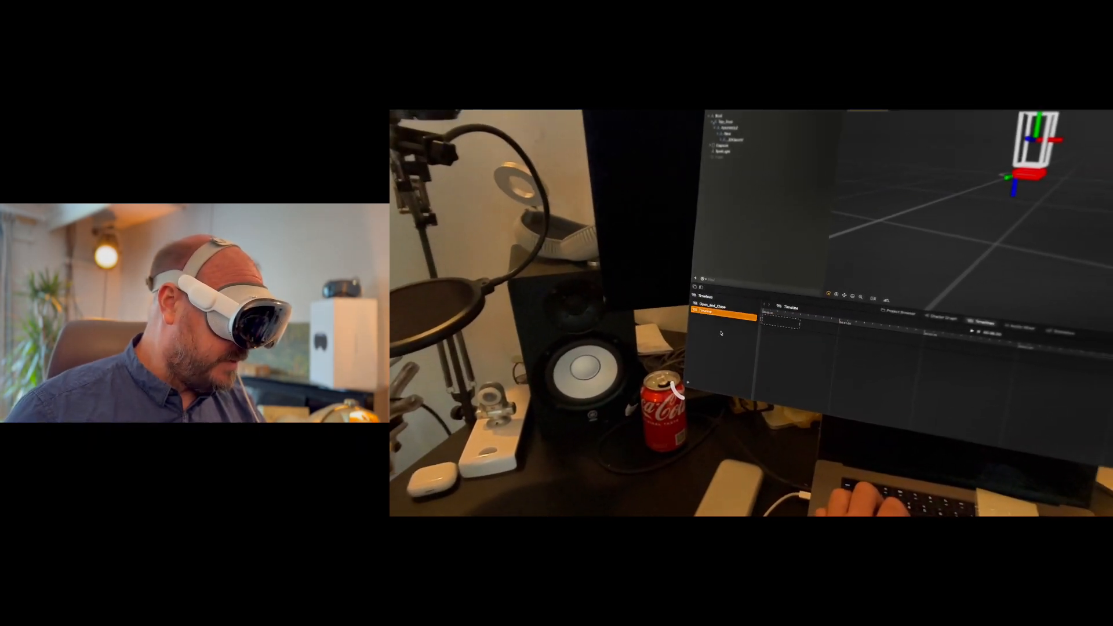
- Create a new timeline below Open_and_Close in the Timelines panel
{"action": "right_click", "coordinate": [704, 312]}
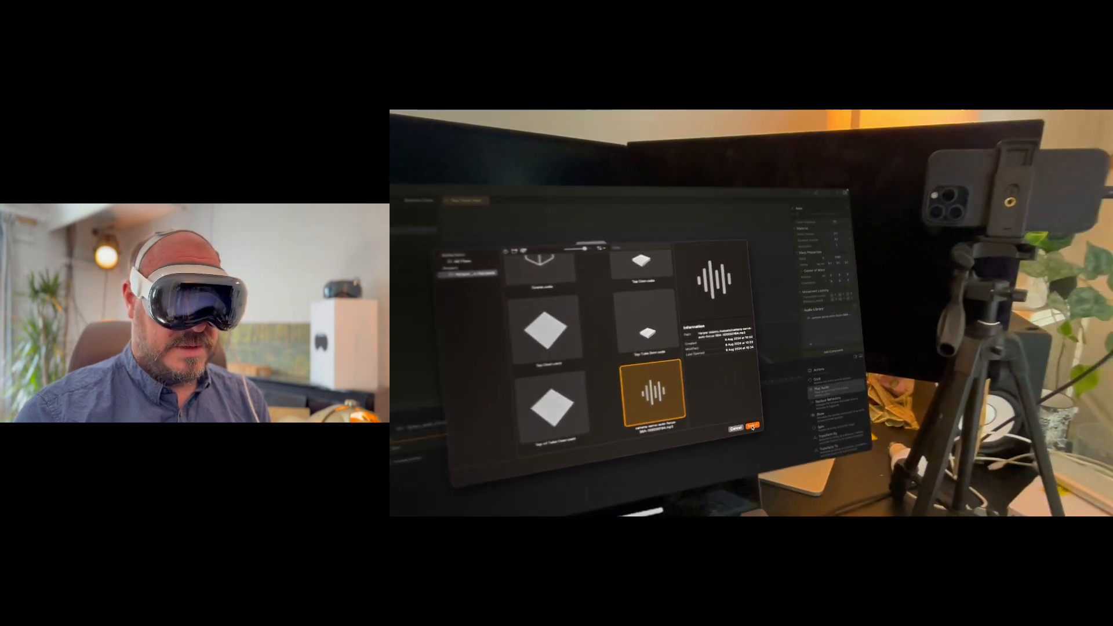
- Import the selected audio file into the entity's Audio Library
{"action": "left_click", "coordinate": [753, 426]}
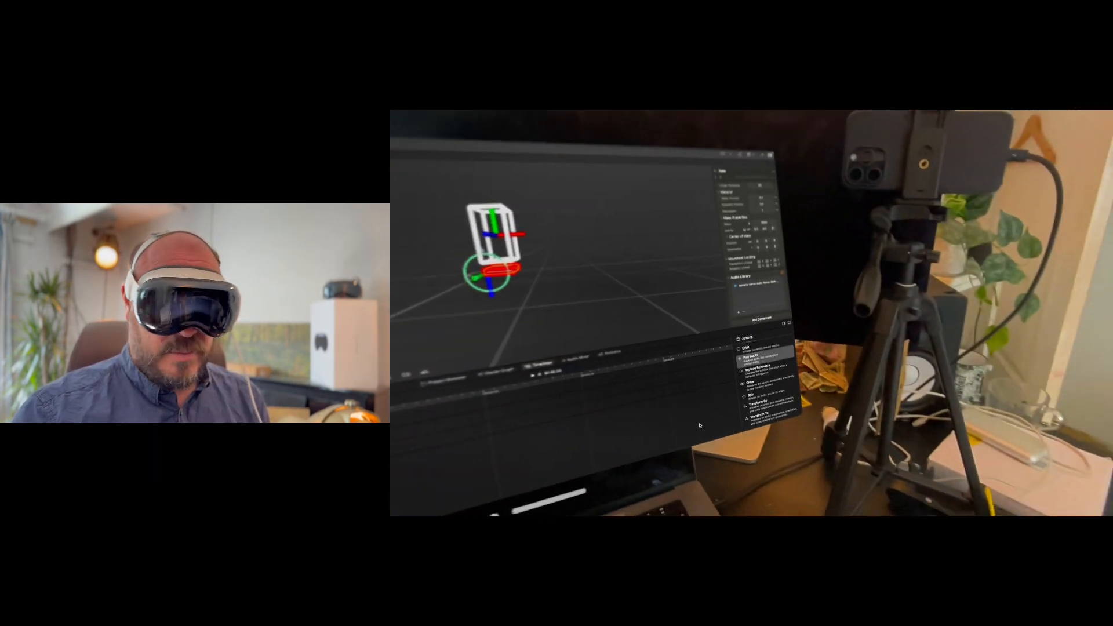